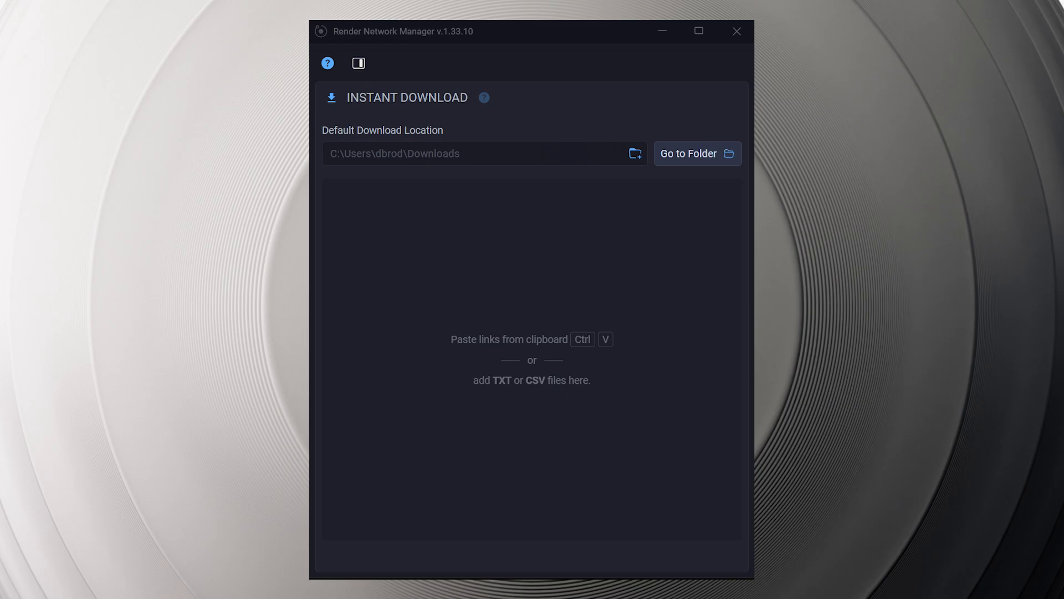
Step: Launch the render-network-manager application from the Downloads folder
left_click(697, 153)
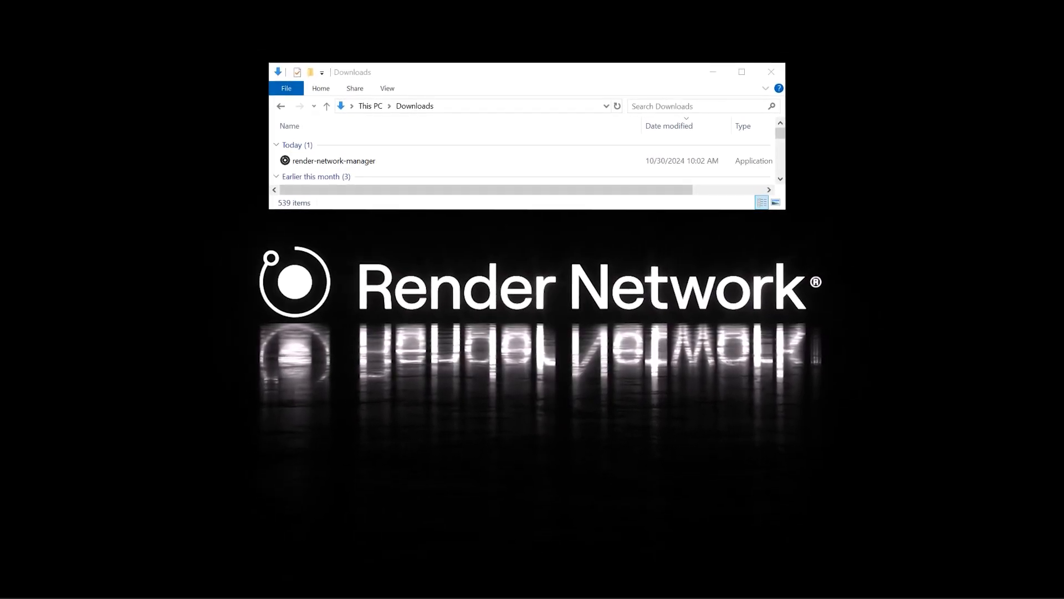
left_click(350, 159)
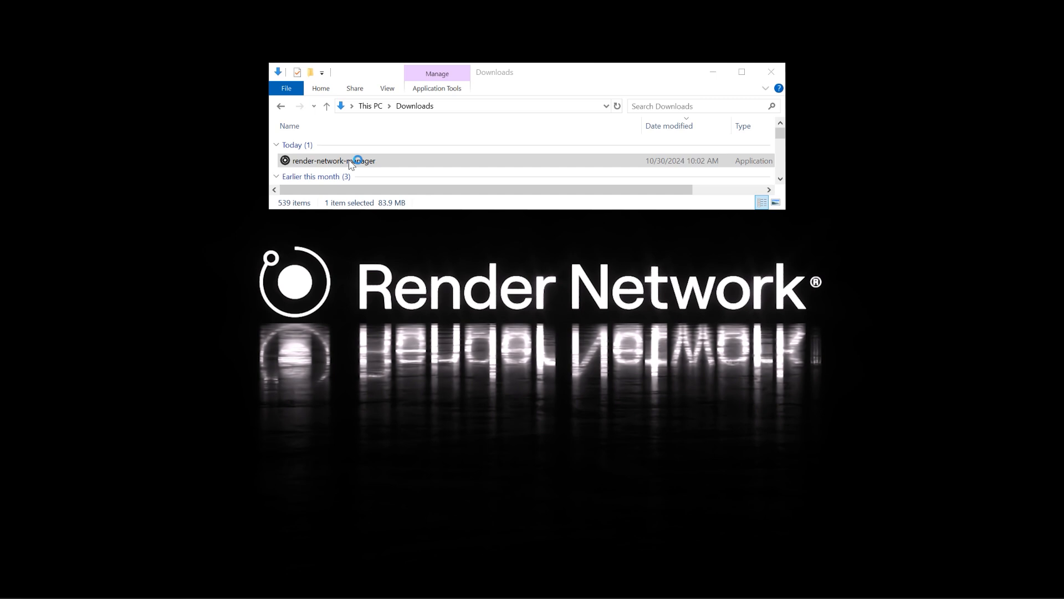
double_click(349, 161)
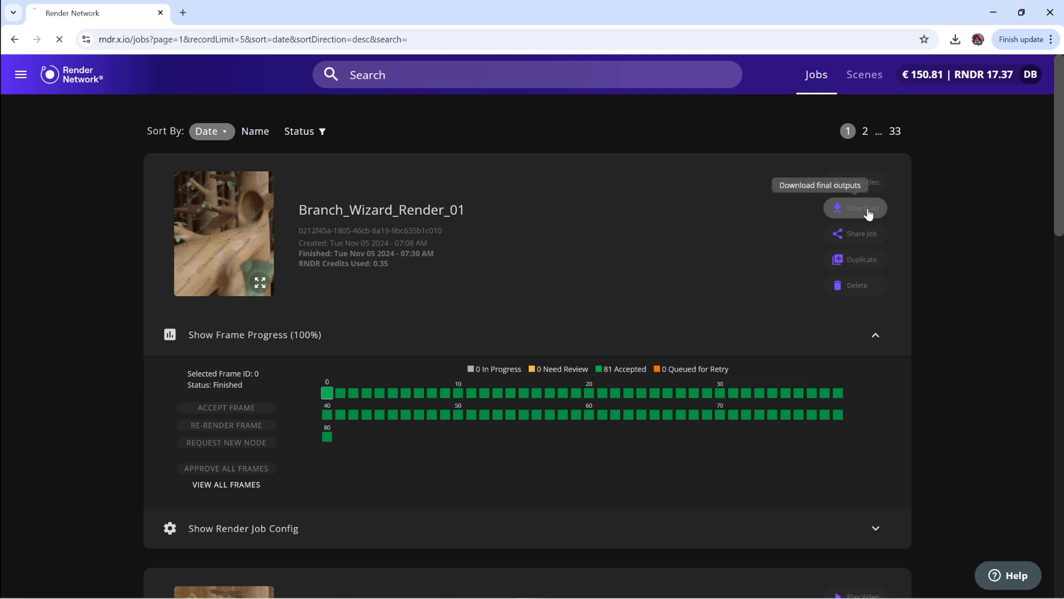
Step: Get download links for all frames (0–80) of Branch_Wizard_Render_01 as PNG output
left_click(861, 209)
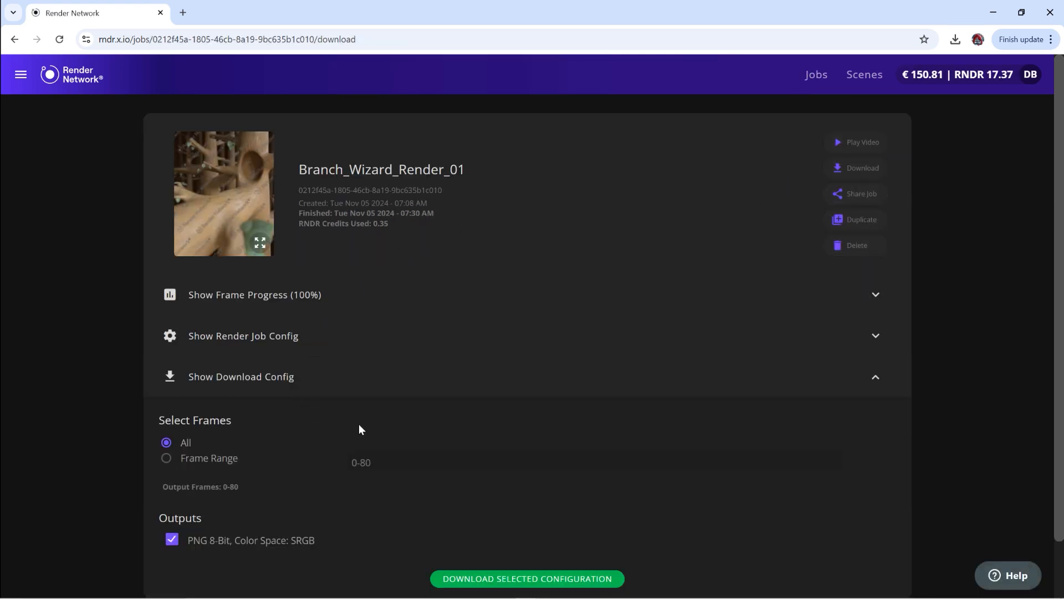
scroll("down", 3)
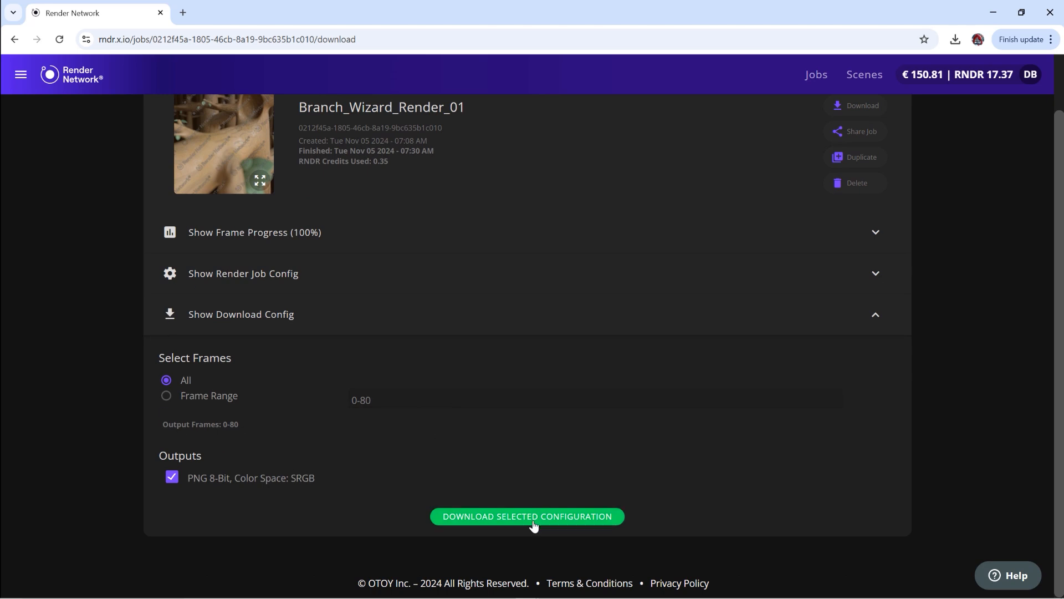
left_click(528, 516)
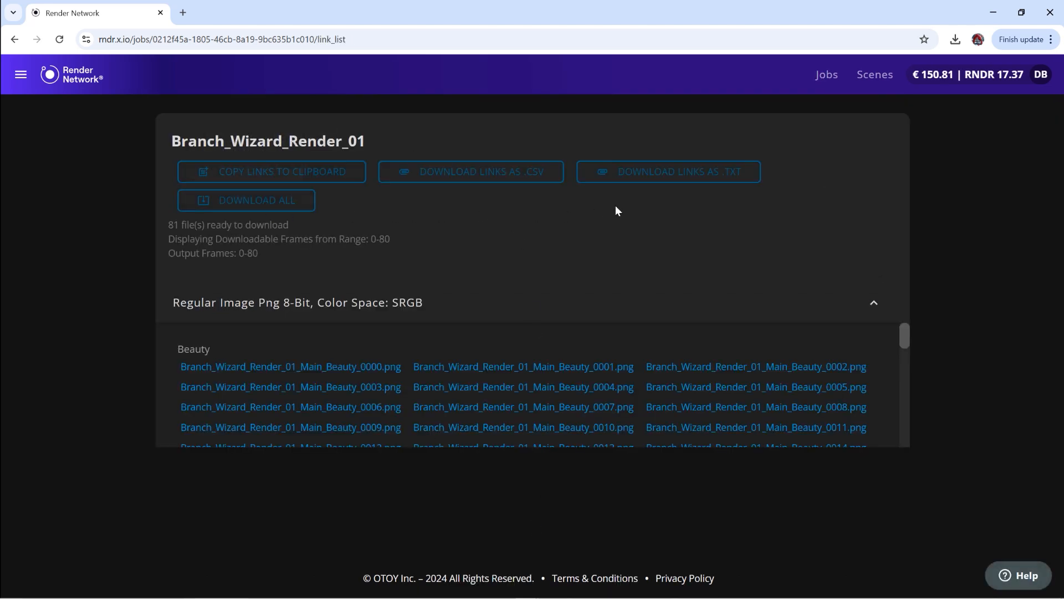
mouse_move(319, 181)
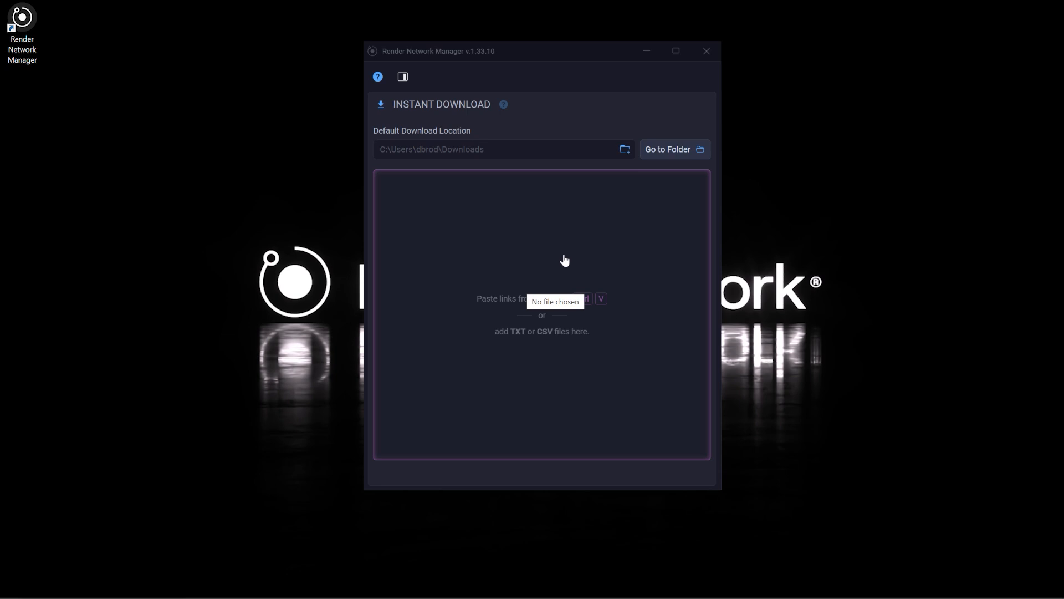
mouse_move(546, 273)
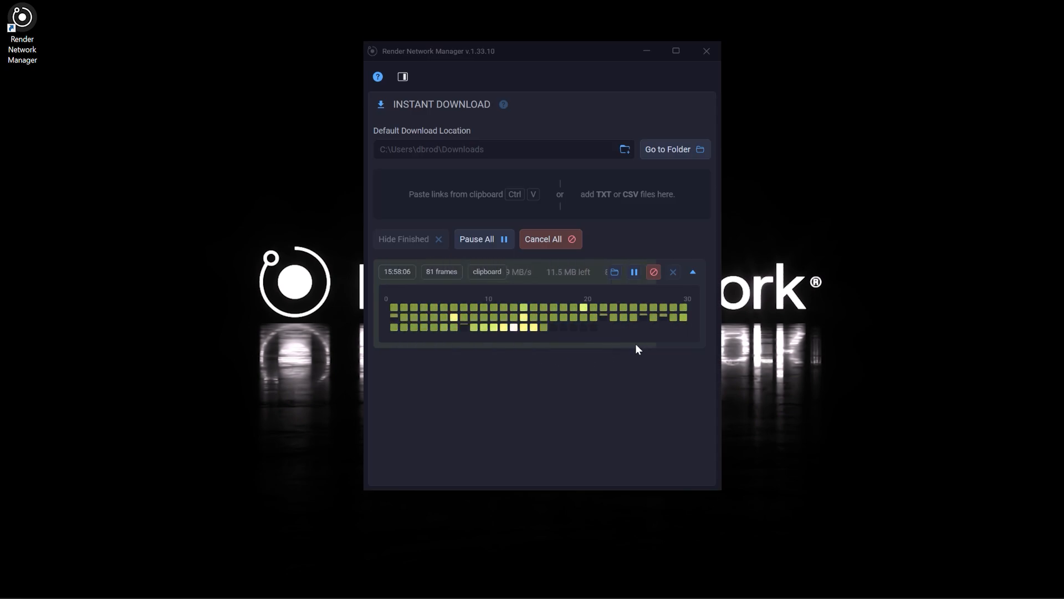
Step: Paste the clipboard links into Instant Download and fetch all 81 frames to Downloads
left_click(403, 239)
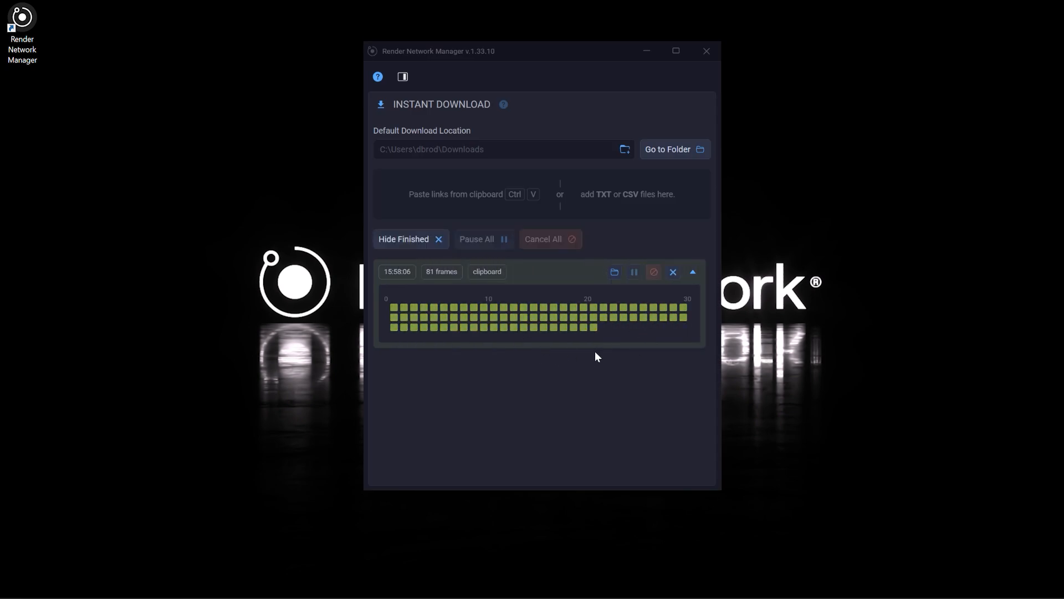